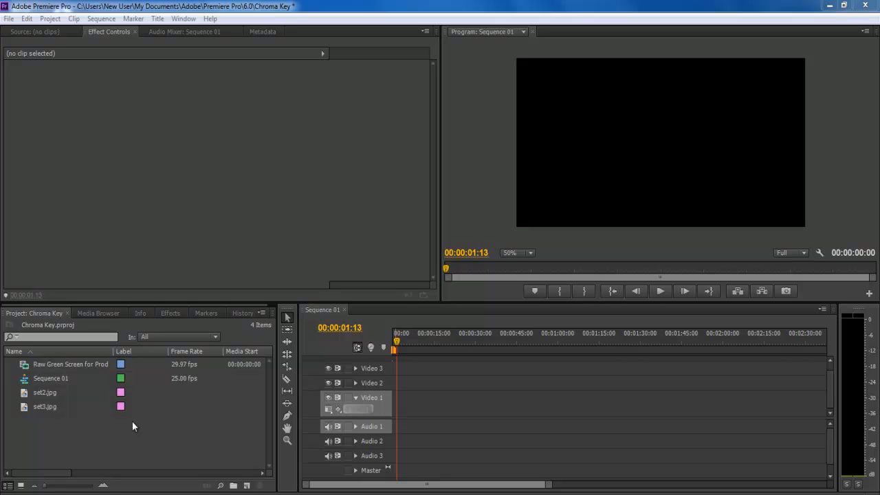
Step: Place set2.jpg on Video 1, lengthen it, and layer the Raw Green Screen clip on Video 2
{"action": "left_click_drag", "start_coordinate": [44, 392], "coordinate": [398, 404]}
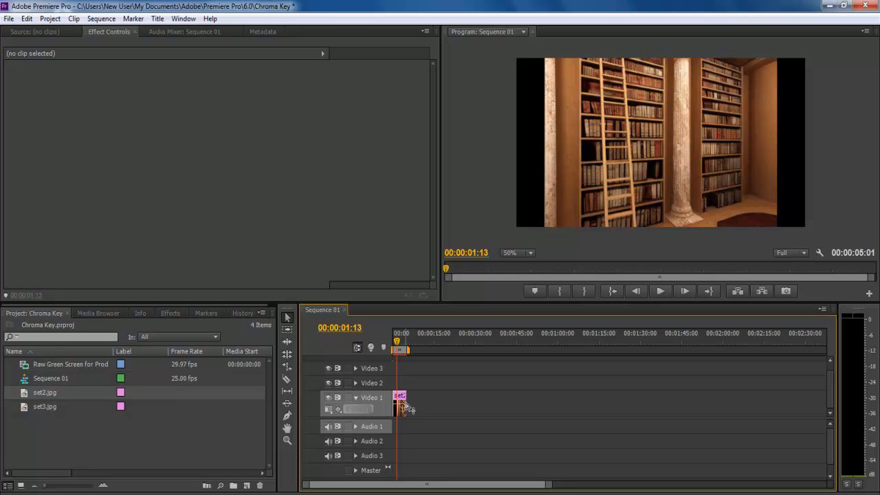
{"action": "left_click_drag", "start_coordinate": [404, 410], "coordinate": [495, 409]}
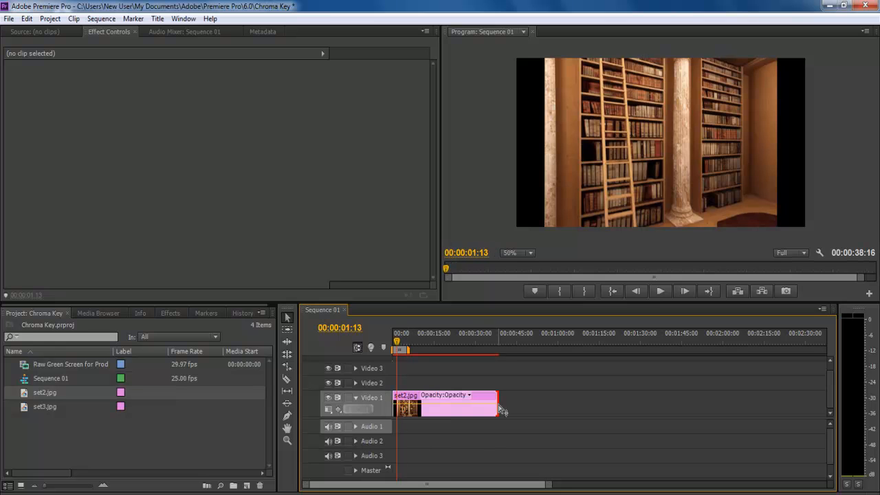
{"action": "left_click", "coordinate": [446, 408]}
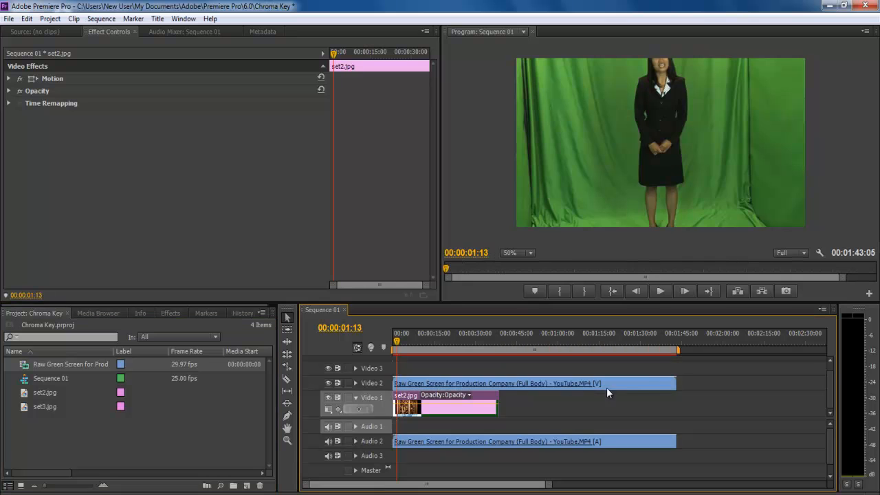
Step: Trim the Video 2 clip to set2.jpg's length, set monitor zoom to Fit, then enlarge and shift the presenter right
{"action": "left_click_drag", "start_coordinate": [676, 383], "coordinate": [621, 382]}
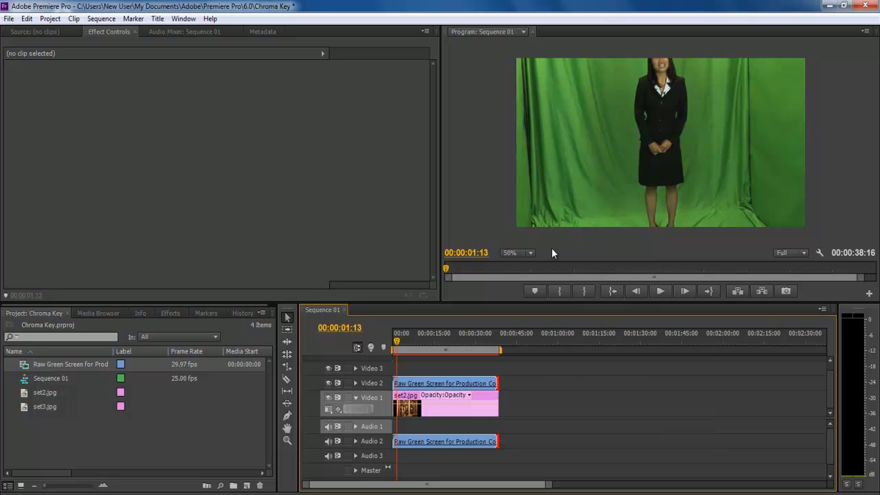
{"action": "left_click", "coordinate": [529, 252]}
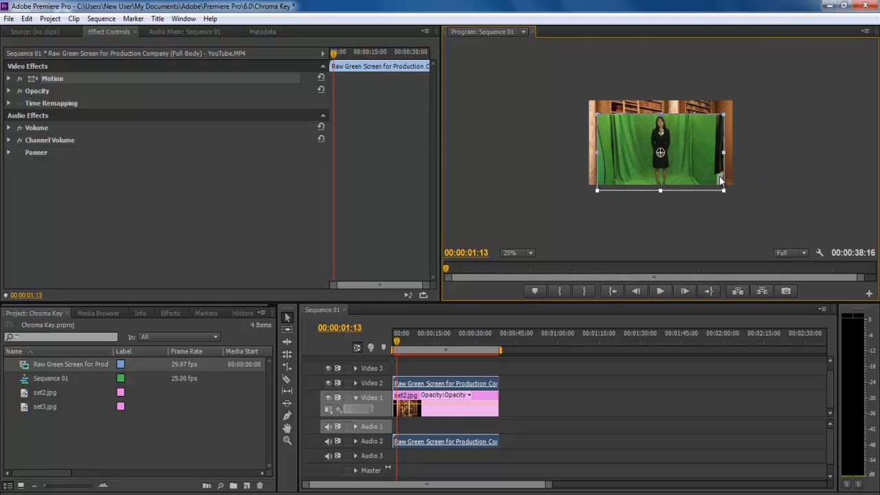
{"action": "left_click", "coordinate": [517, 253]}
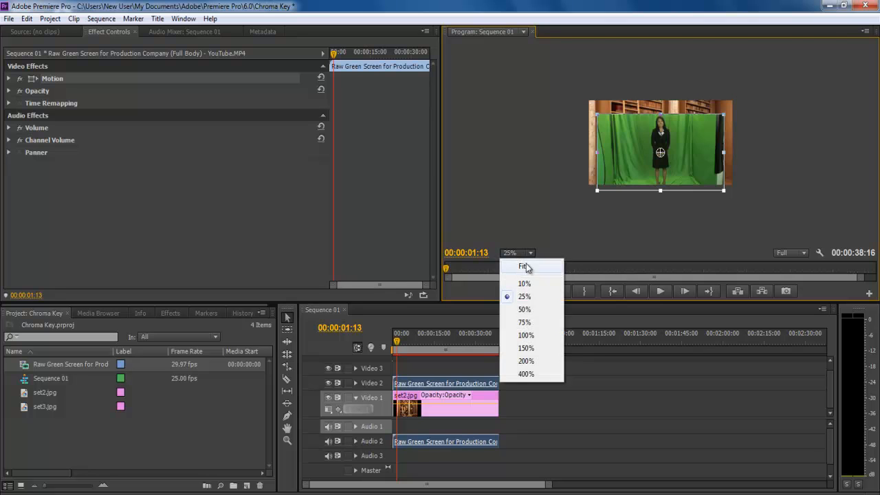
{"action": "left_click", "coordinate": [522, 267]}
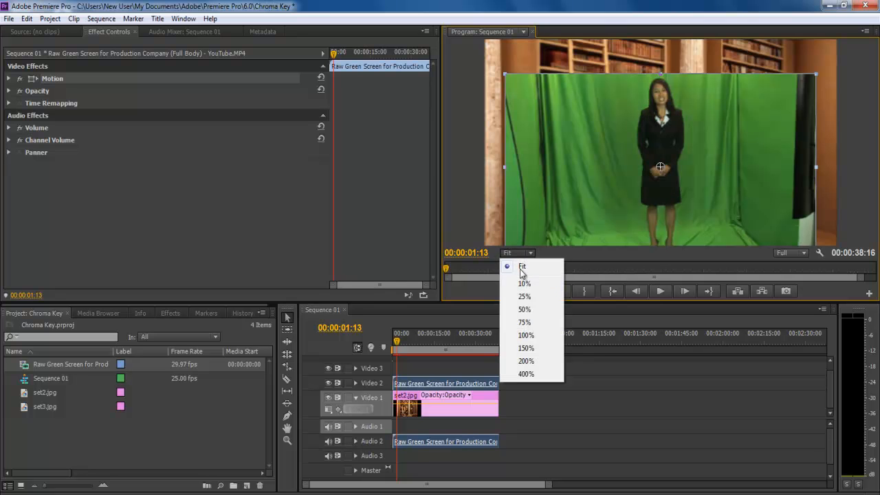
{"action": "left_click", "coordinate": [524, 310]}
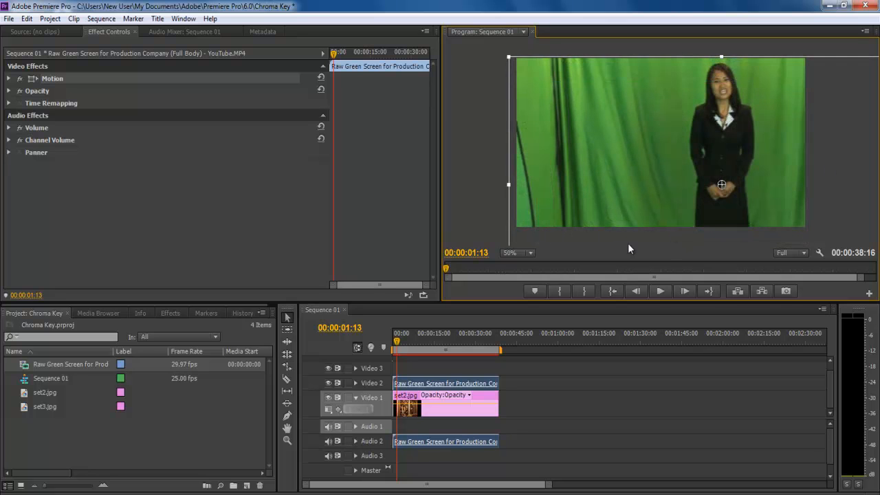
Step: Find the Crop effect by searching 'crop', apply it to the presenter clip and crop off the green backdrop
{"action": "left_click", "coordinate": [171, 313]}
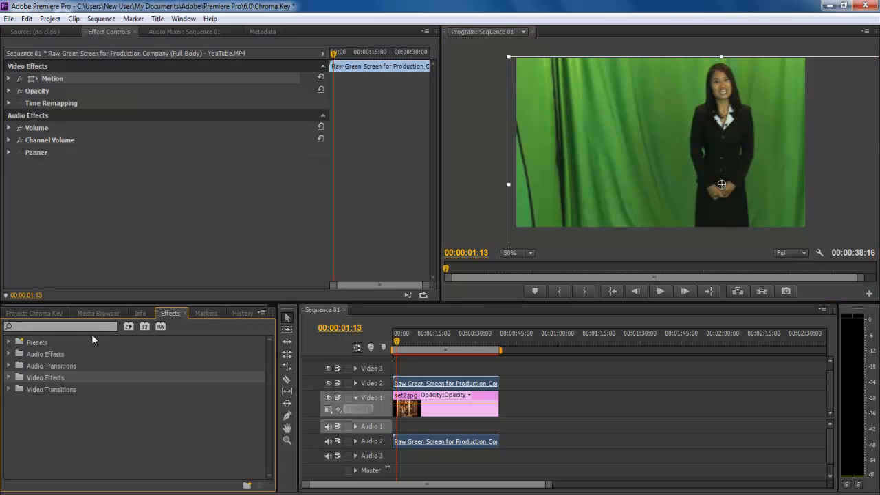
{"action": "type", "text": "crop"}
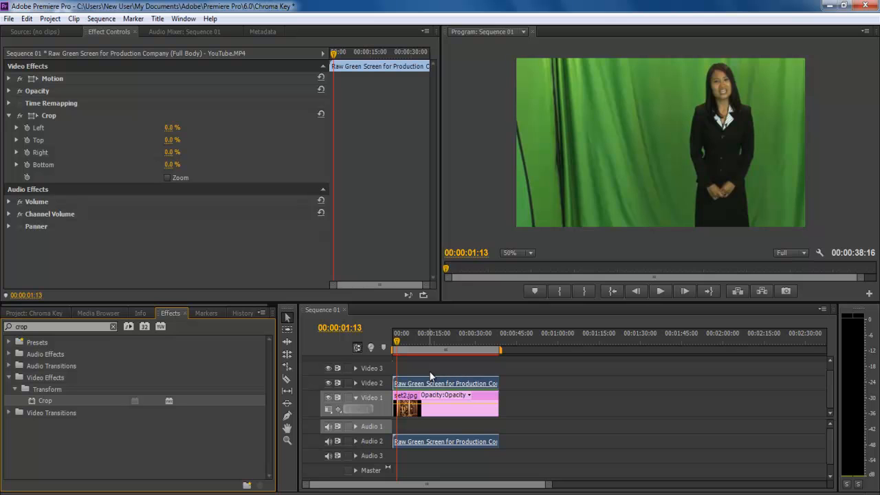
{"action": "left_click_drag", "start_coordinate": [172, 127], "coordinate": [199, 126]}
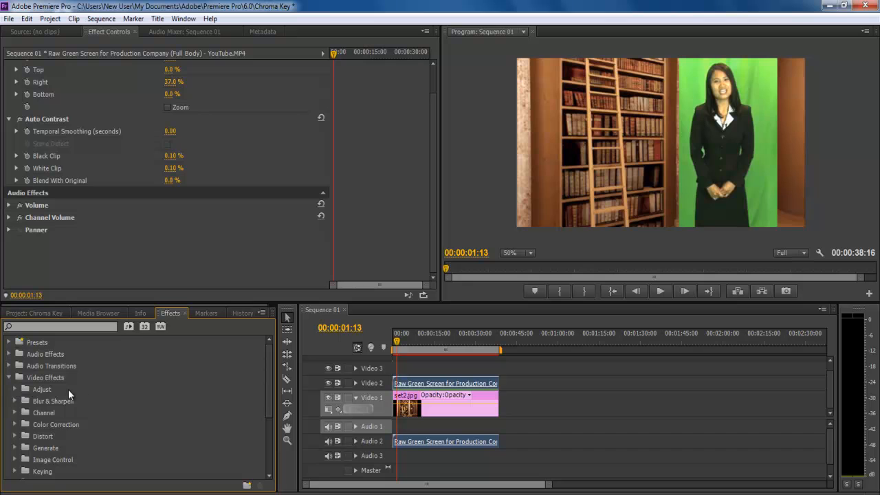
Step: Scroll Video Effects down to Keying and apply Ultra Key to the presenter clip
{"action": "scroll", "scroll_direction": "down", "scroll_amount": 3}
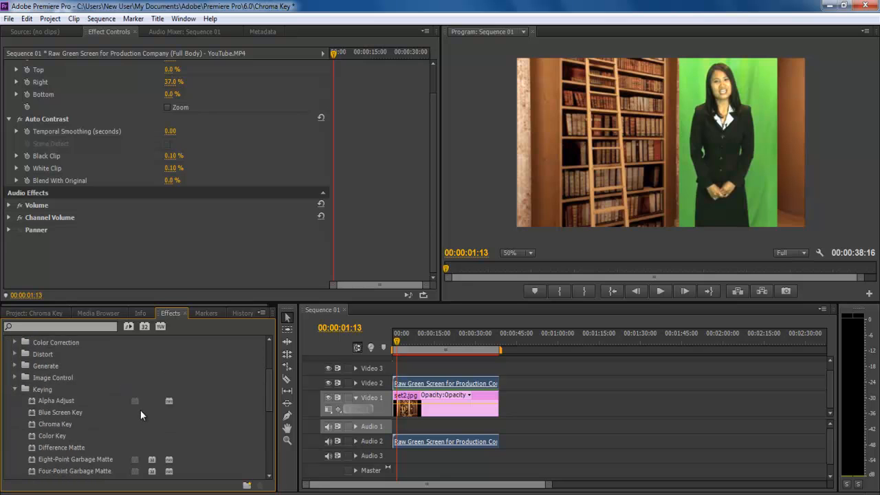
{"action": "scroll", "scroll_direction": "down", "scroll_amount": 3}
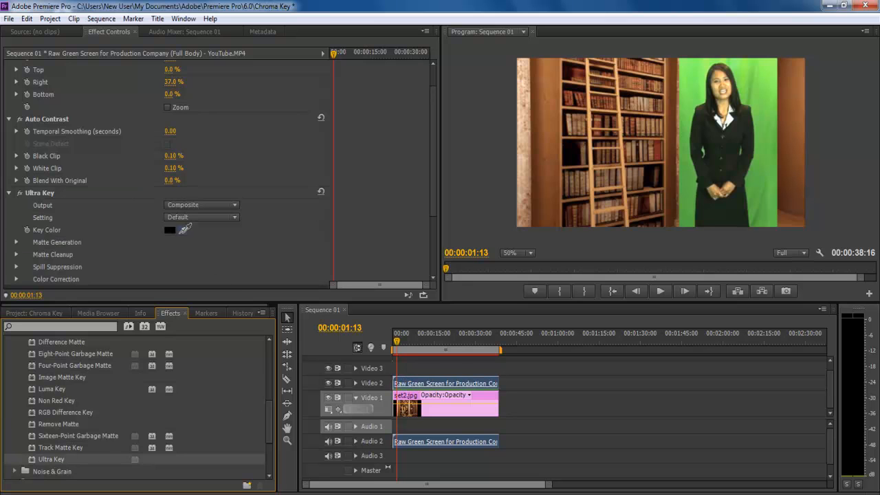
Step: Sample the green backdrop with the Key Color eyedropper so the presenter sits over the library
{"action": "left_click", "coordinate": [170, 230]}
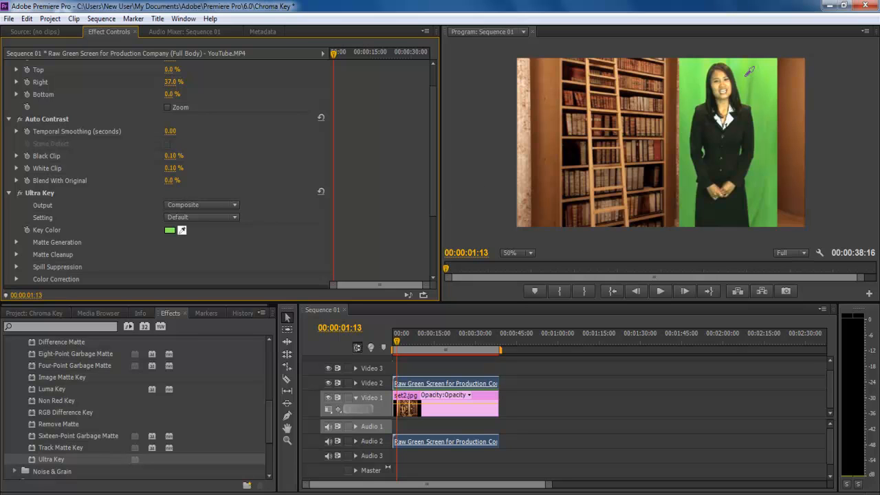
{"action": "mouse_move", "coordinate": [747, 91]}
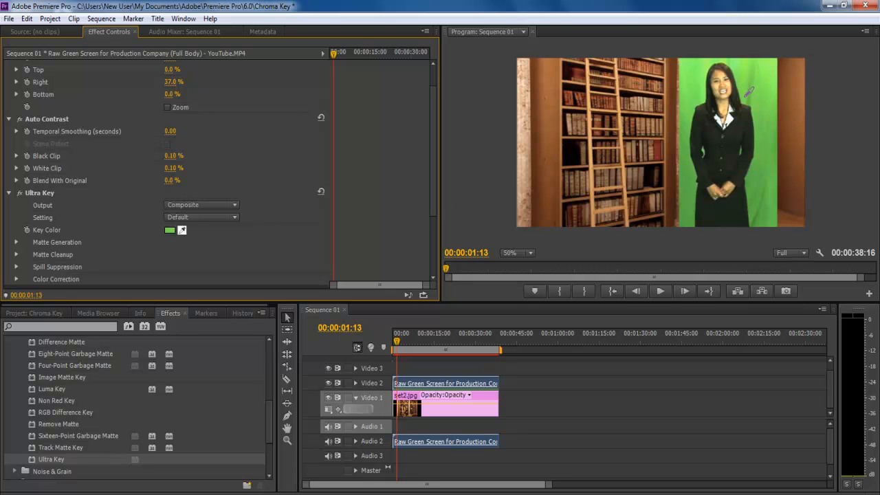
{"action": "left_click", "coordinate": [181, 231]}
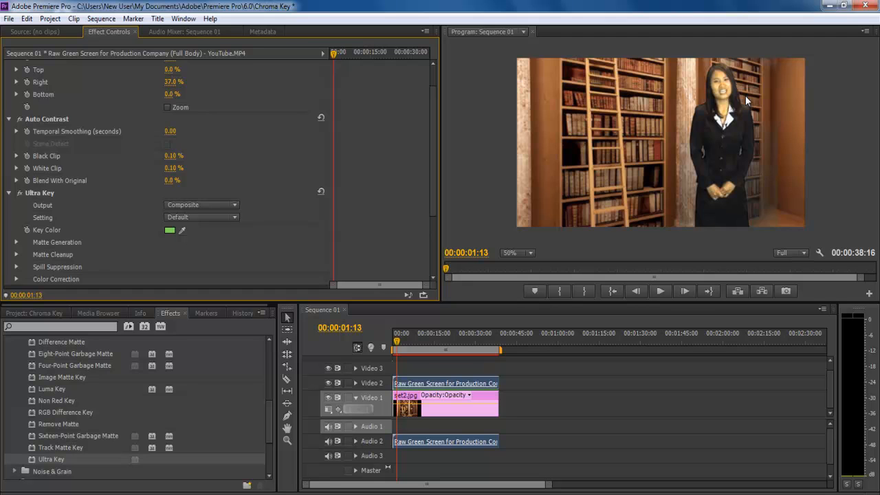
{"action": "mouse_move", "coordinate": [712, 47]}
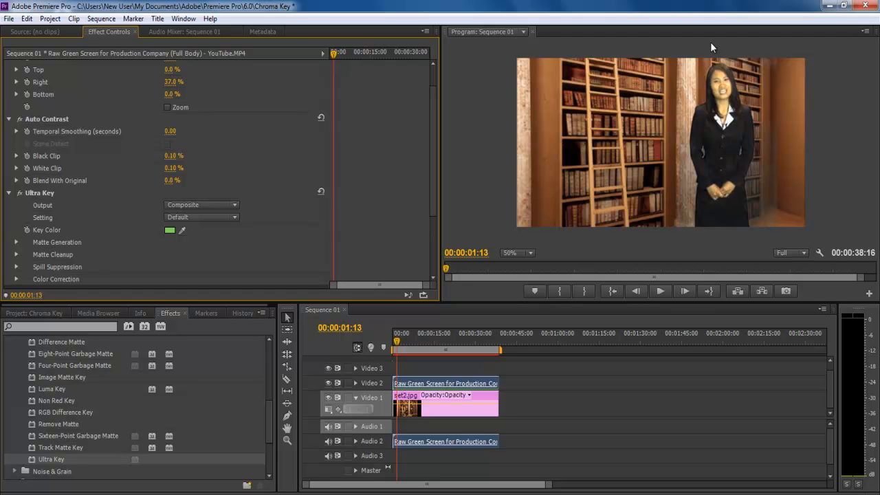
{"action": "mouse_move", "coordinate": [694, 201]}
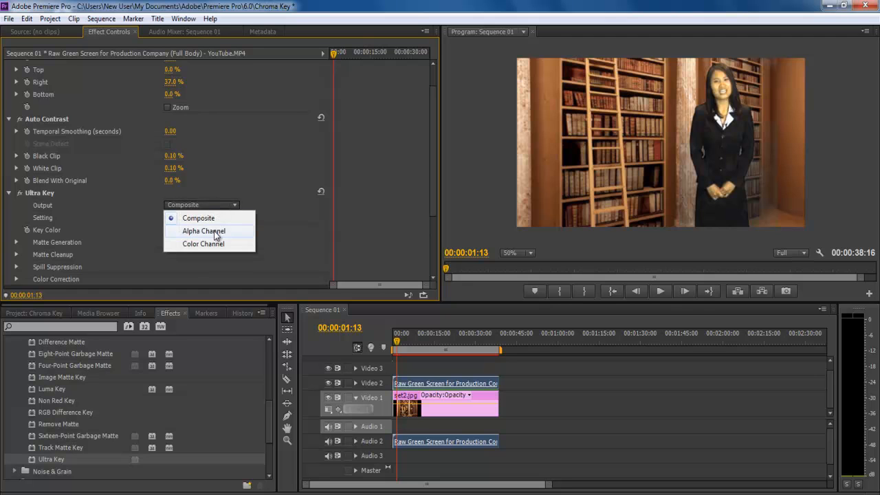
Step: Switch Output to Alpha Channel, expand Matte Generation and raise Pedestal to 100
{"action": "left_click", "coordinate": [203, 231]}
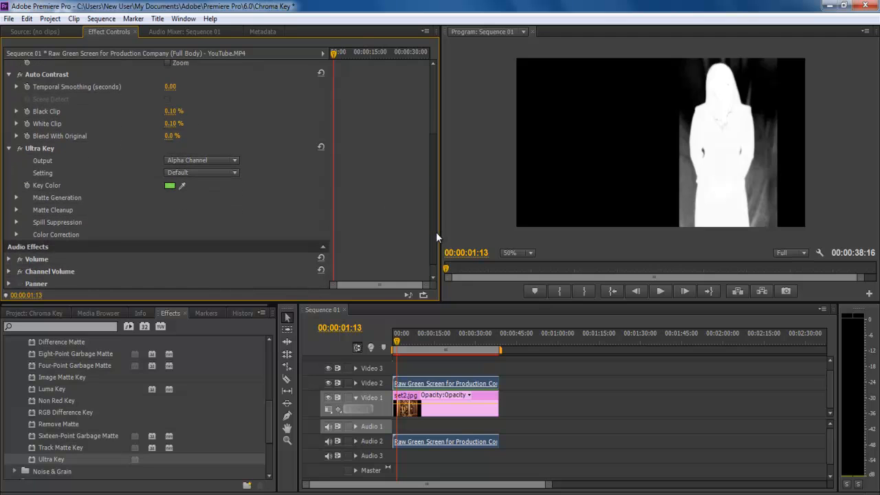
{"action": "left_click", "coordinate": [17, 198]}
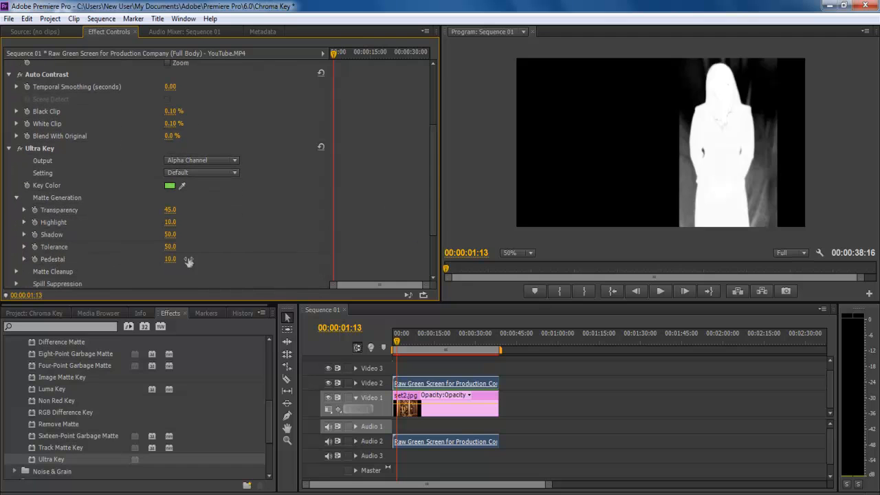
{"action": "left_click_drag", "start_coordinate": [171, 259], "coordinate": [217, 259]}
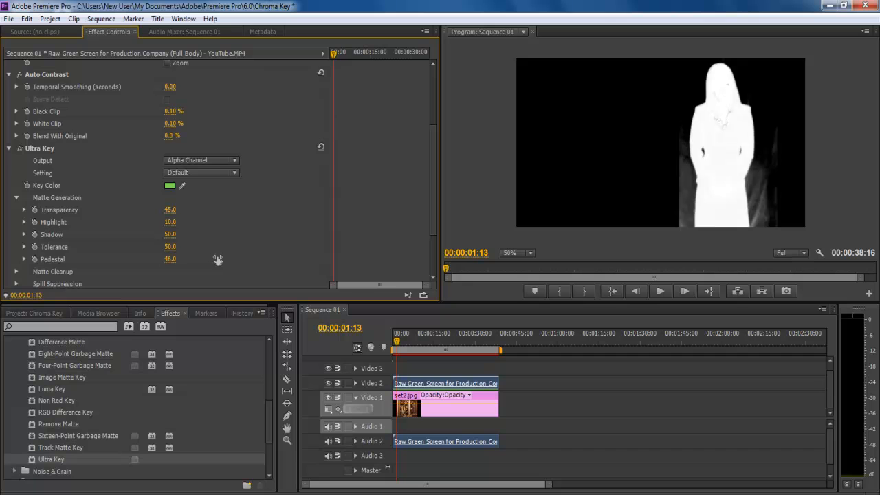
{"action": "left_click_drag", "start_coordinate": [170, 258], "coordinate": [262, 257]}
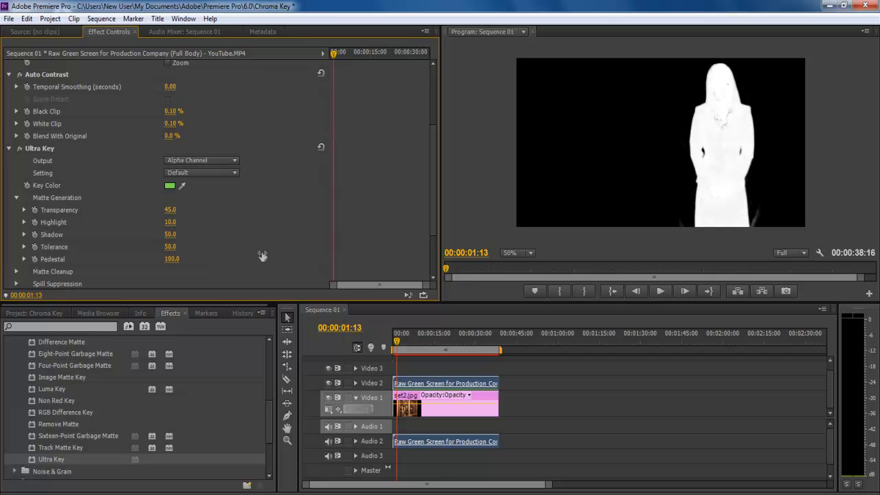
Step: Expand Matte Cleanup for further refinement, then set Output back to Composite
{"action": "scroll", "scroll_direction": "down", "scroll_amount": 3}
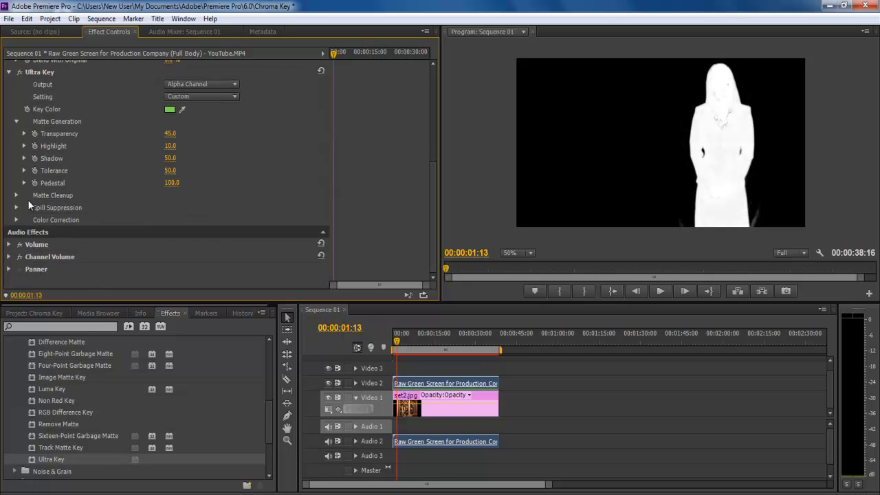
{"action": "left_click", "coordinate": [16, 195]}
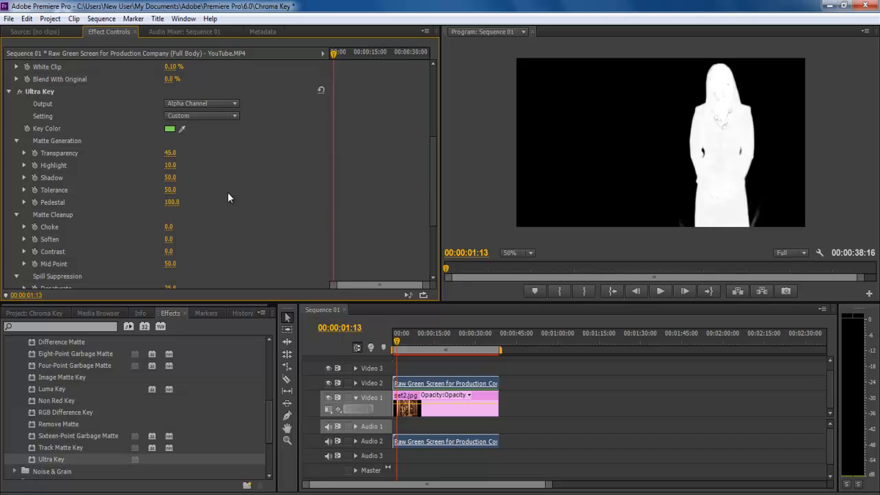
{"action": "mouse_move", "coordinate": [228, 165]}
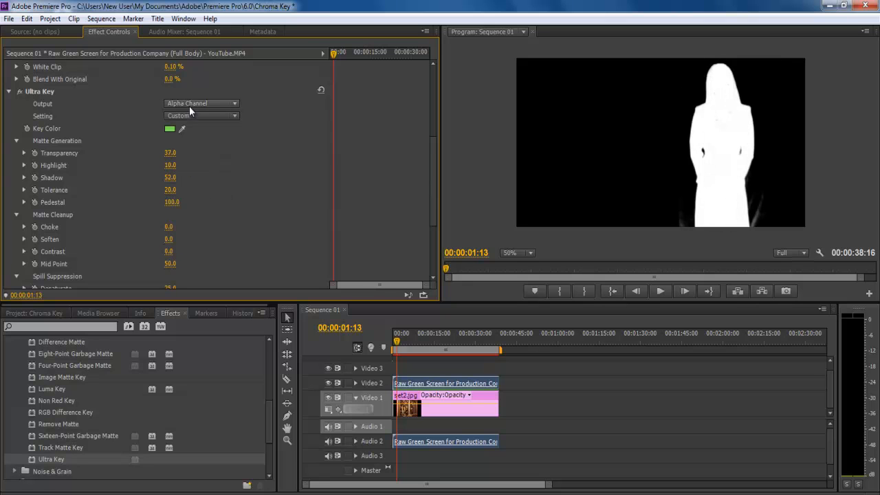
{"action": "left_click", "coordinate": [201, 103]}
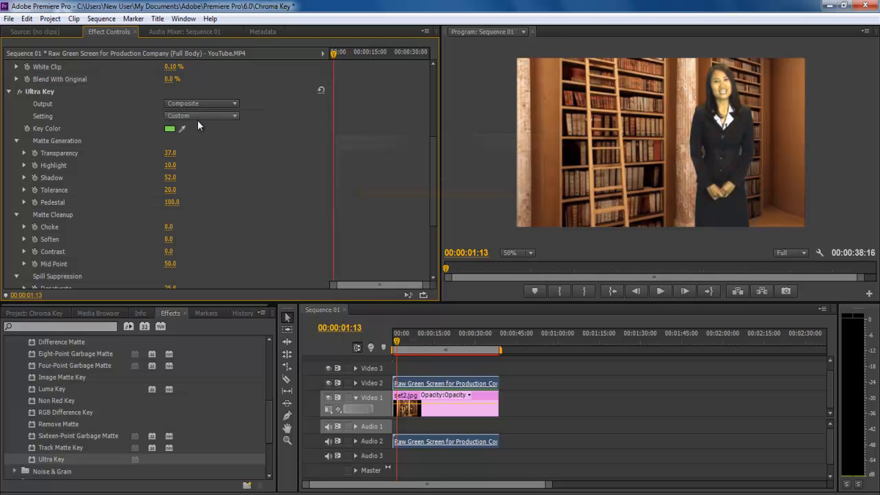